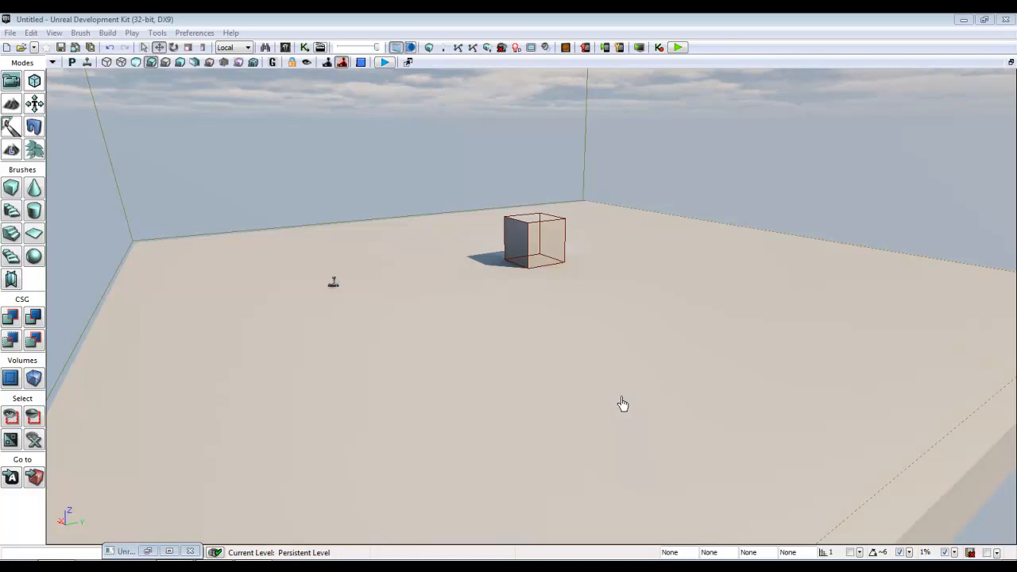
{"action": "mouse_move", "coordinate": [413, 332]}
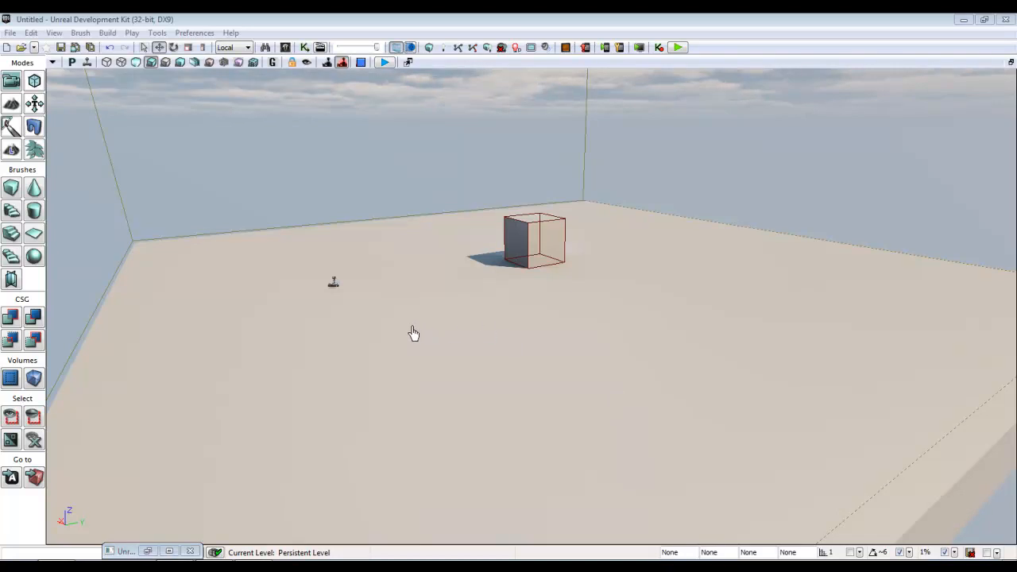
{"action": "mouse_move", "coordinate": [407, 329]}
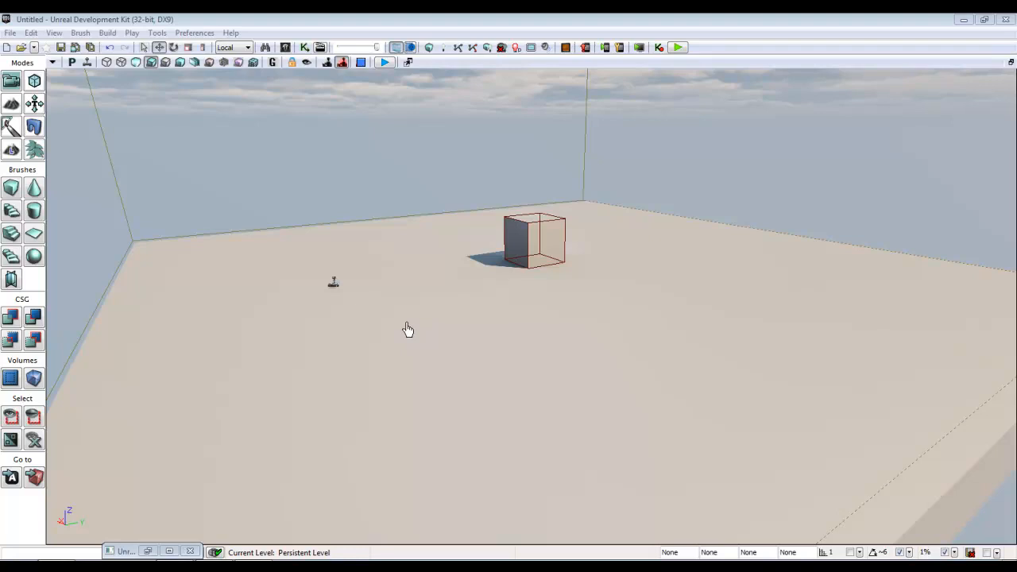
{"action": "mouse_move", "coordinate": [310, 277]}
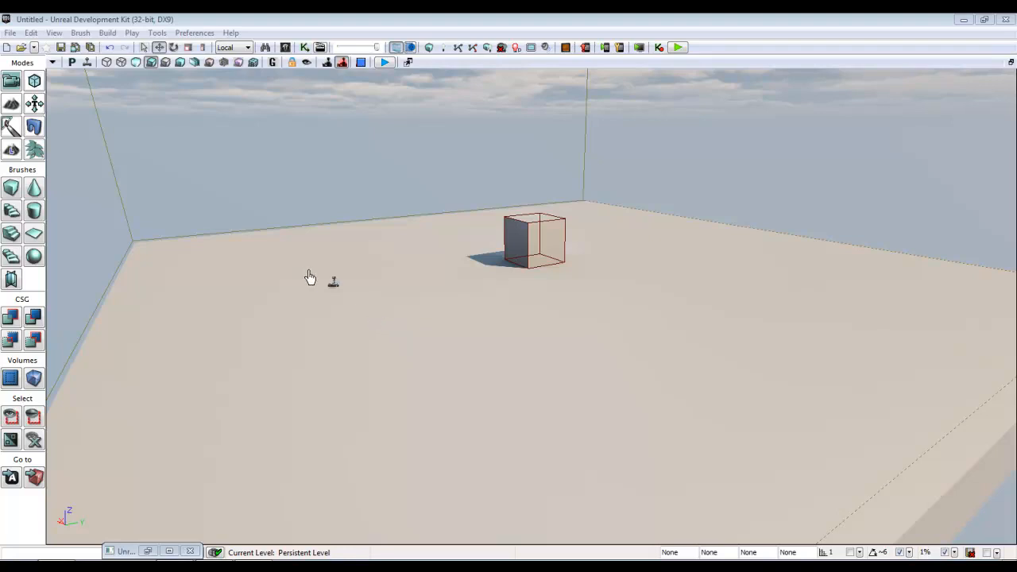
{"action": "mouse_move", "coordinate": [333, 286]}
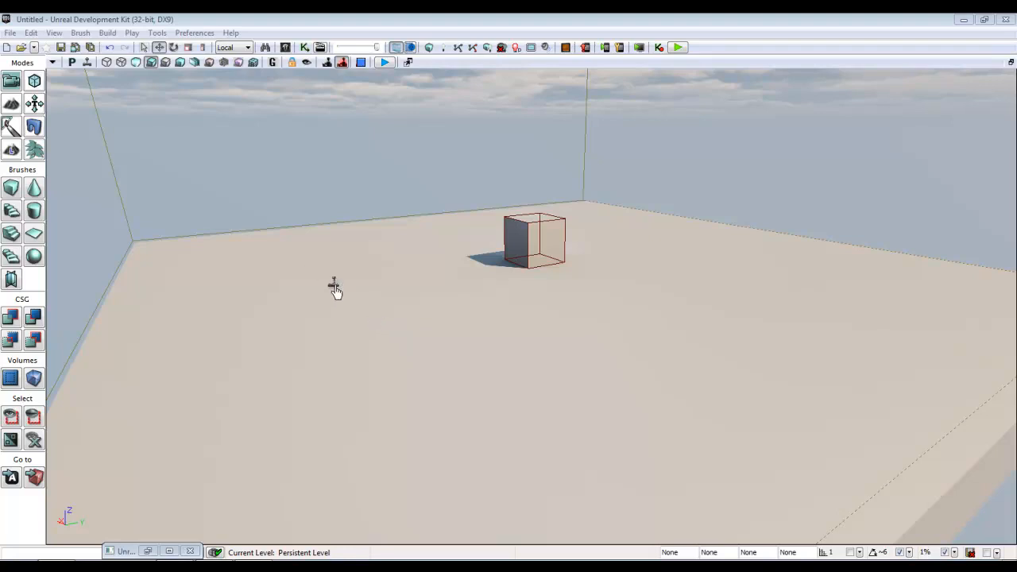
{"action": "mouse_move", "coordinate": [362, 310]}
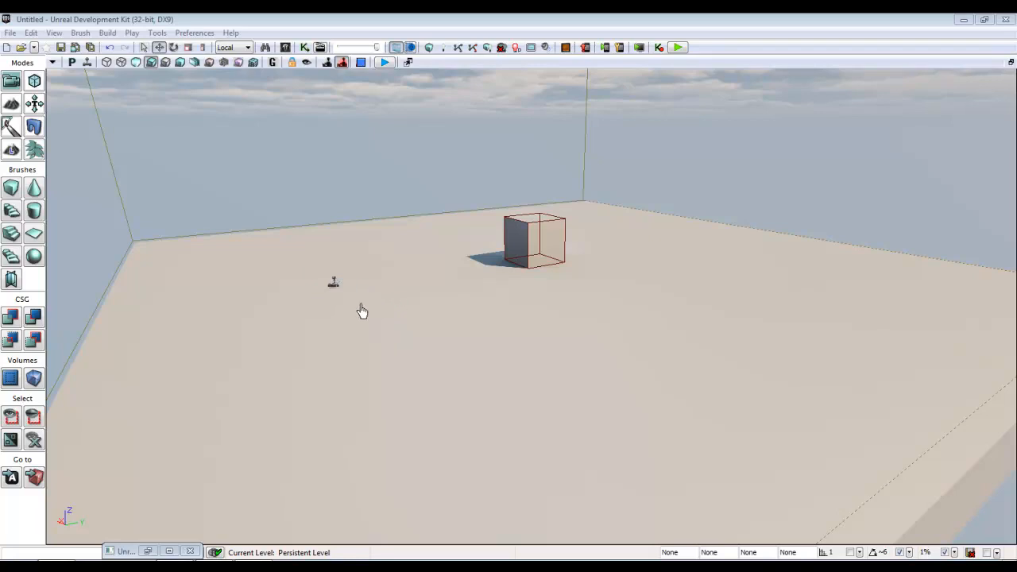
{"action": "mouse_move", "coordinate": [358, 302]}
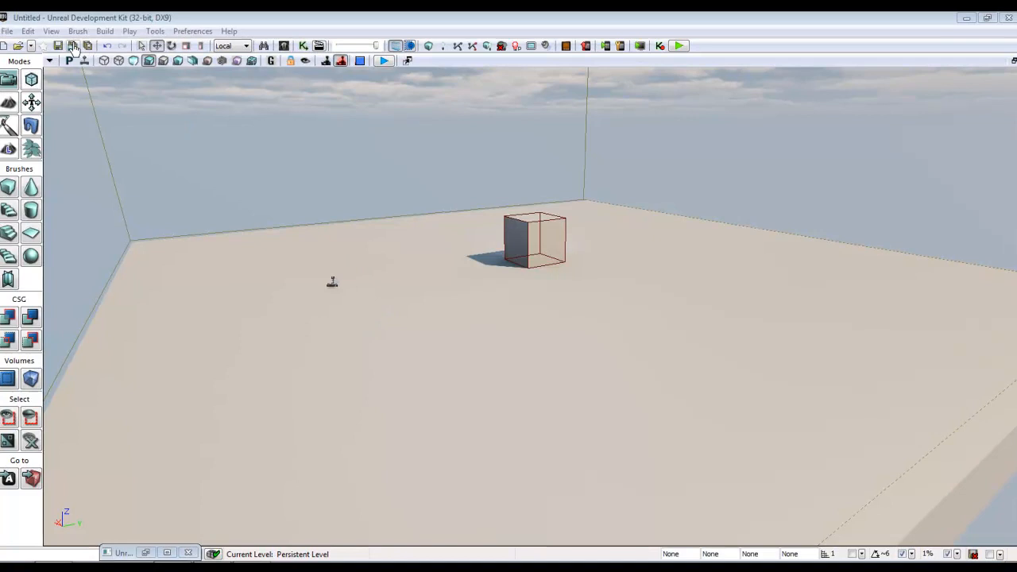
Turn on No Default Inventory For Player in World Properties, then close that window.
{"action": "left_click", "coordinate": [51, 31]}
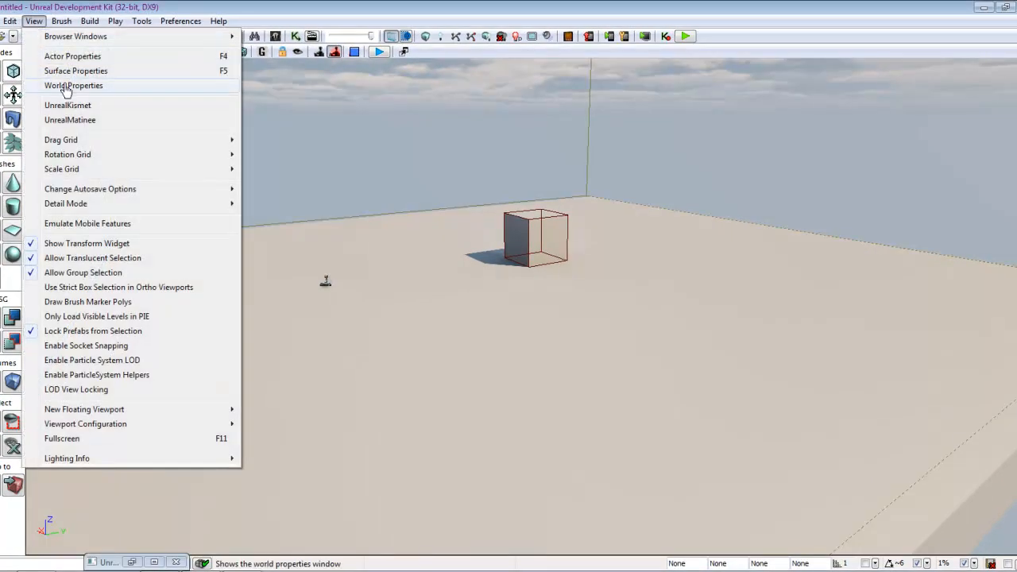
{"action": "left_click", "coordinate": [73, 85]}
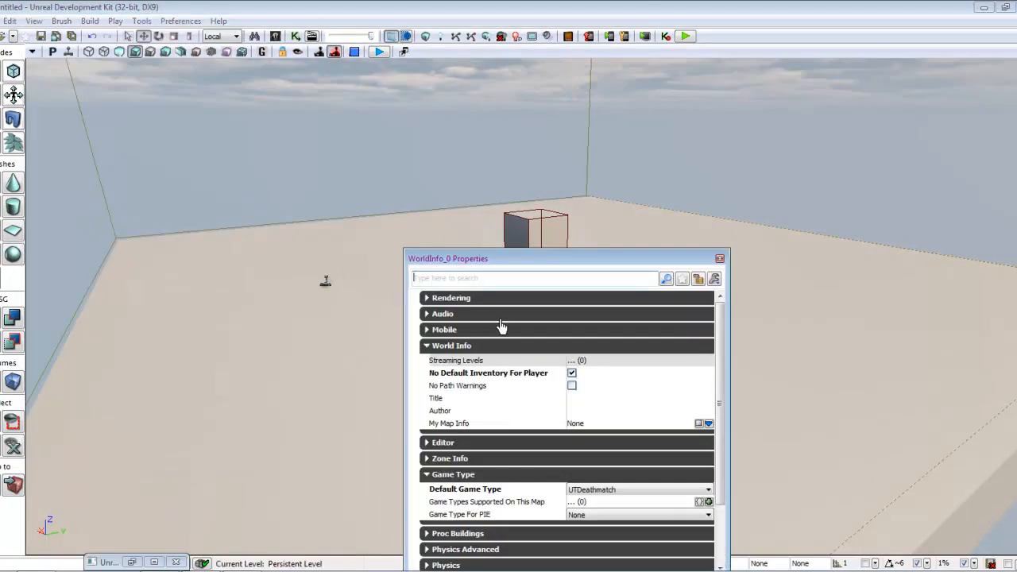
{"action": "left_click", "coordinate": [573, 373]}
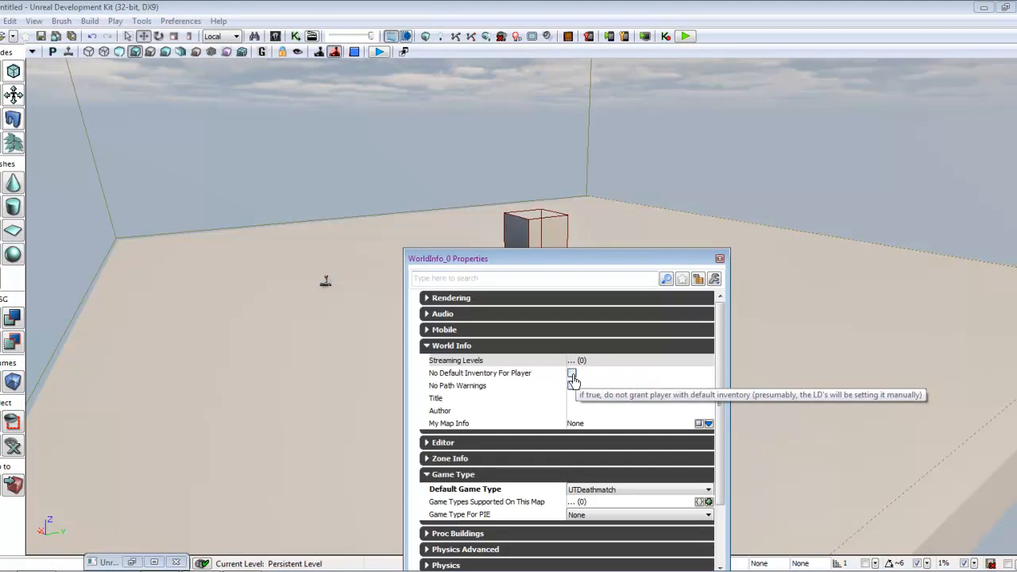
{"action": "left_click", "coordinate": [571, 373]}
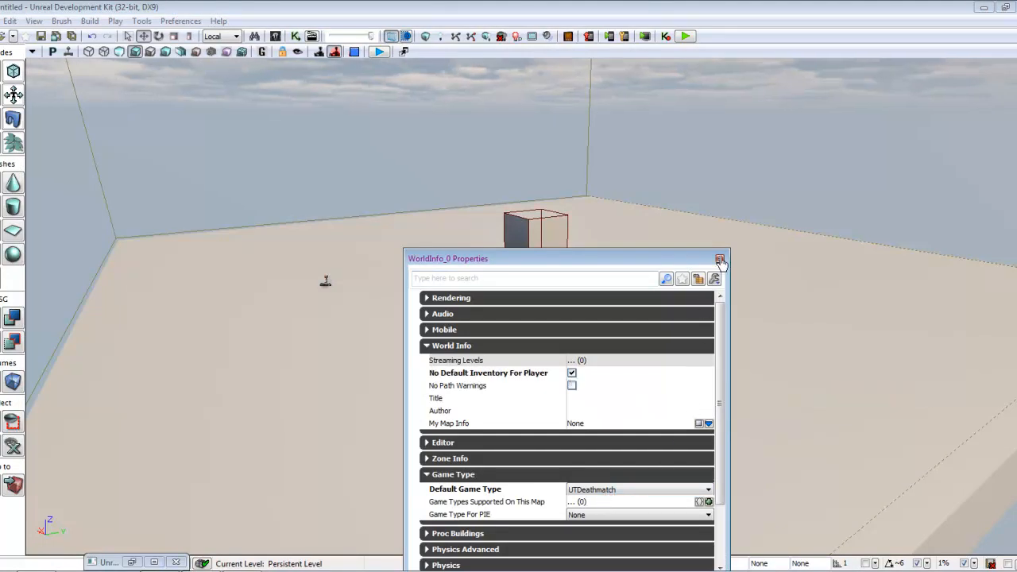
{"action": "left_click", "coordinate": [719, 259]}
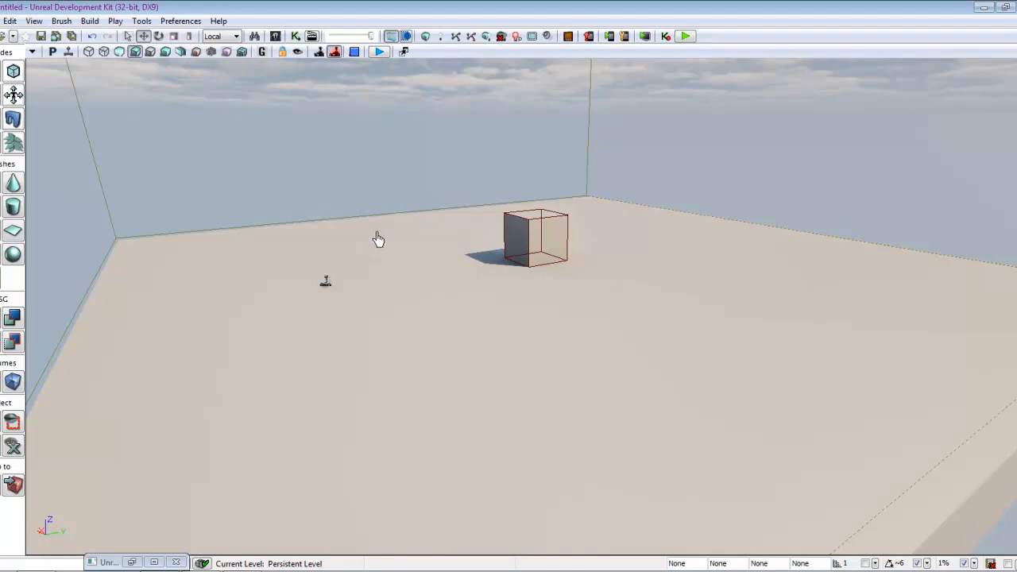
{"action": "mouse_move", "coordinate": [181, 156]}
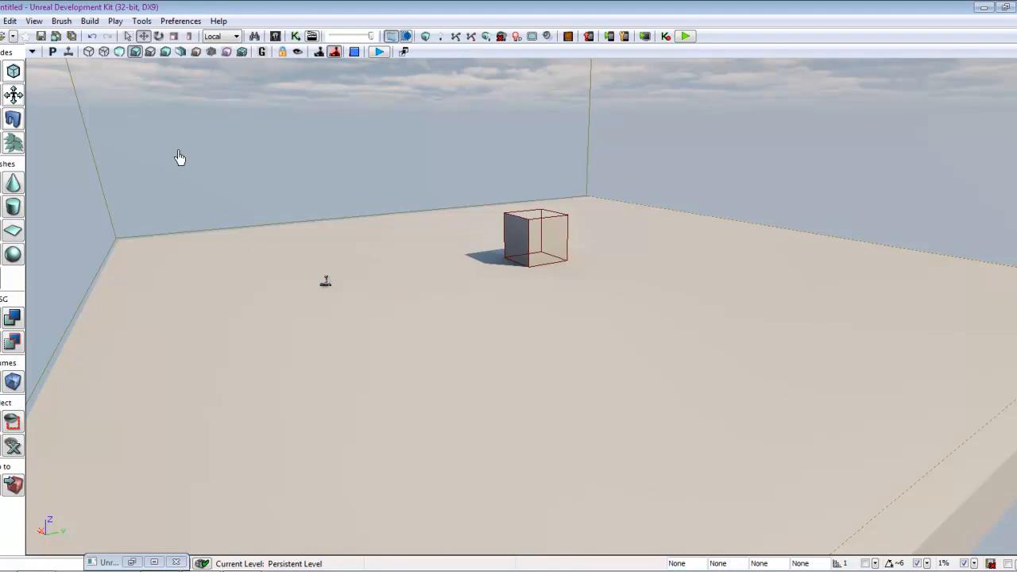
Open UnrealKismet and place a Level Loaded event node on the canvas.
{"action": "left_click", "coordinate": [296, 36]}
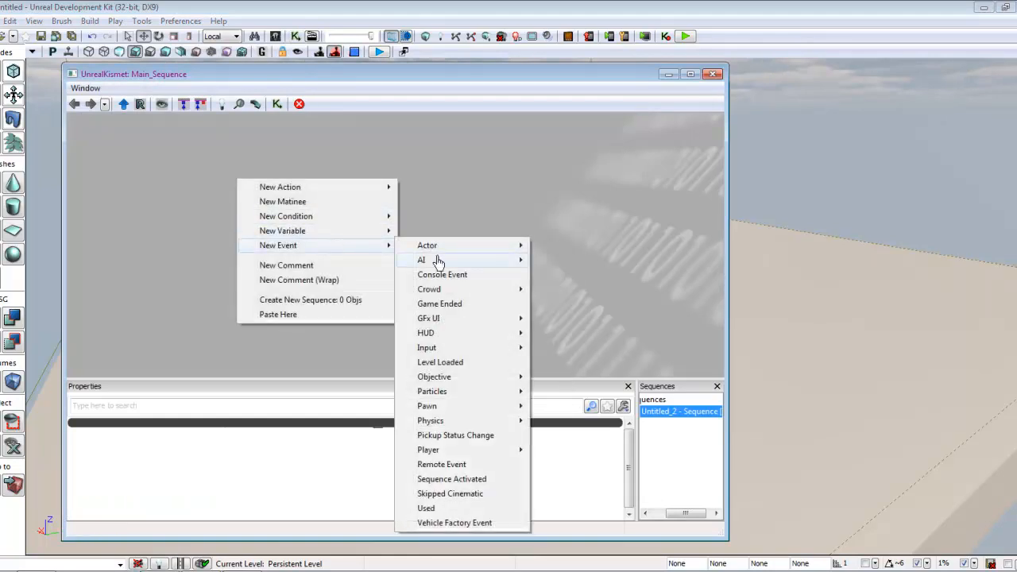
{"action": "mouse_move", "coordinate": [440, 367]}
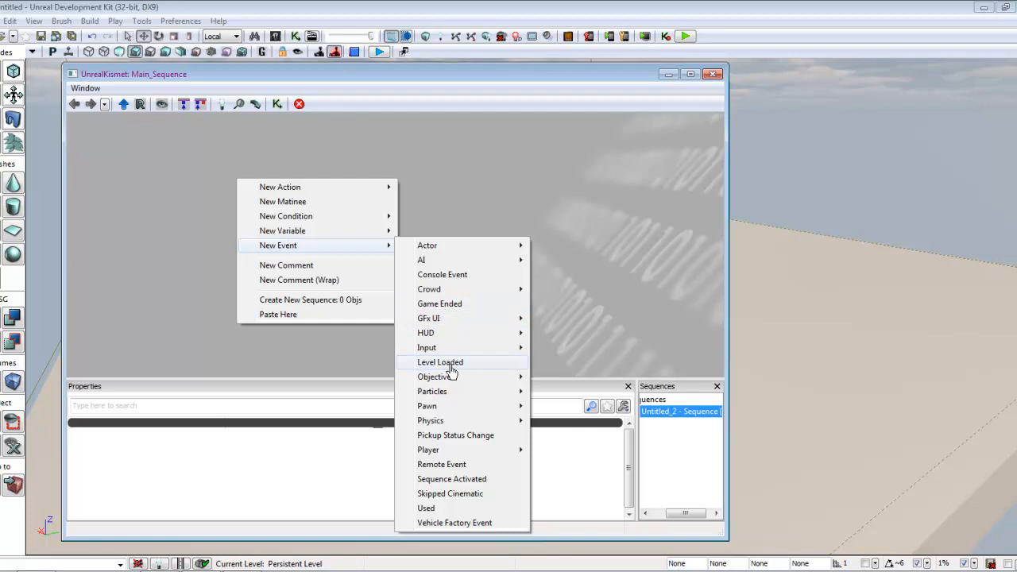
{"action": "left_click", "coordinate": [440, 361]}
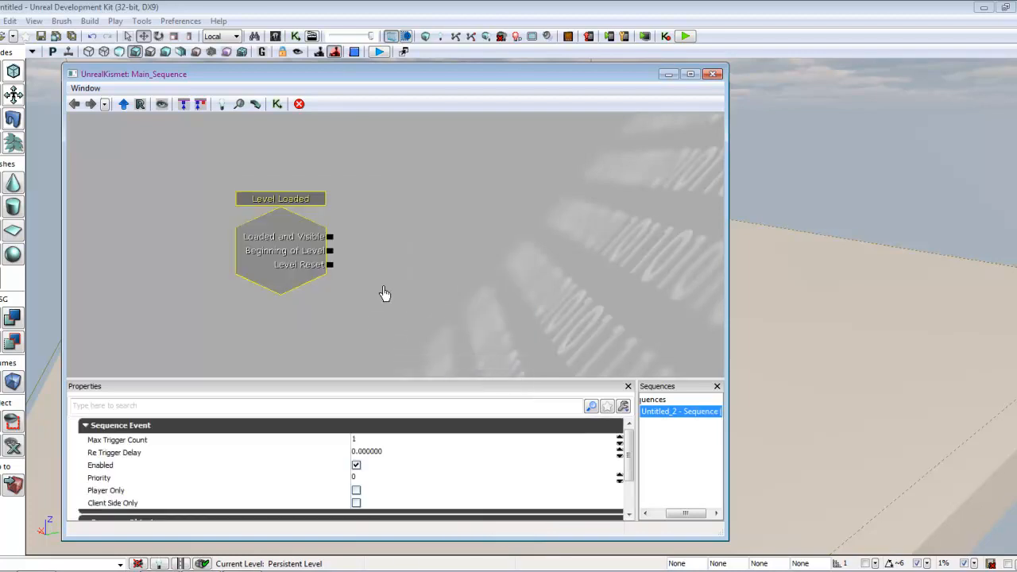
Add a Pawn > Give Inventory action and drag it right of Level Loaded.
{"action": "right_click", "coordinate": [386, 293]}
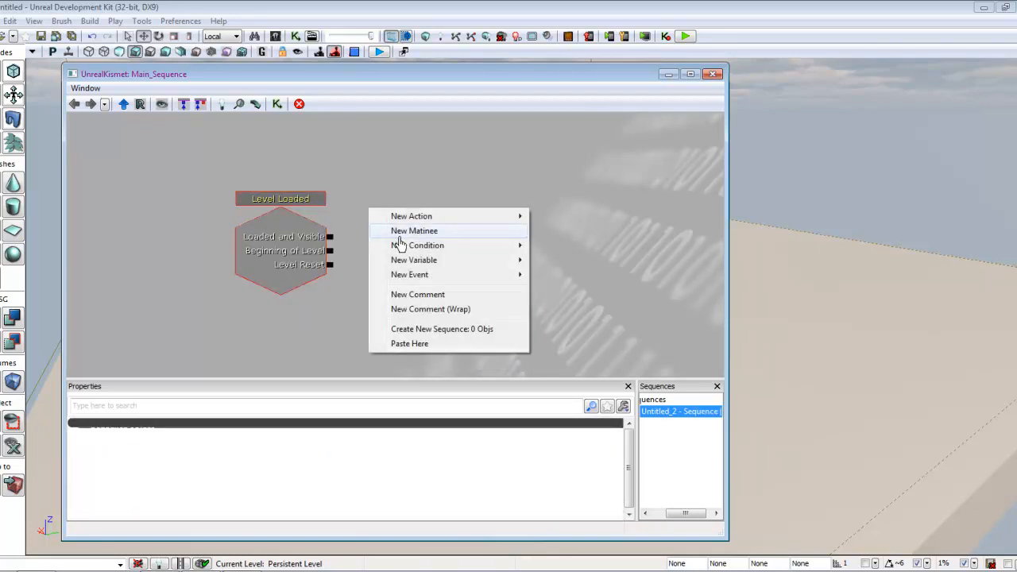
{"action": "mouse_move", "coordinate": [418, 244]}
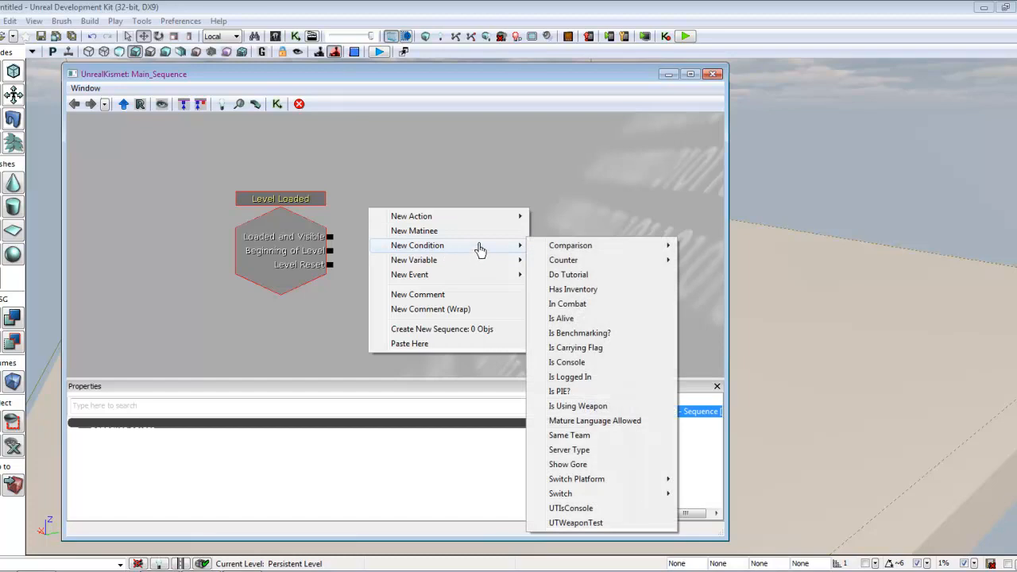
{"action": "mouse_move", "coordinate": [409, 274]}
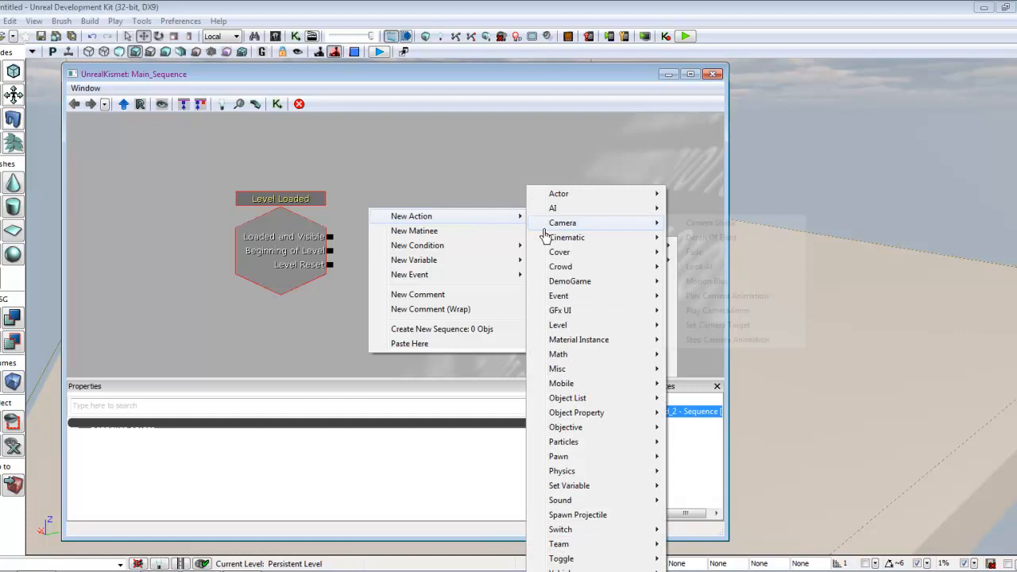
{"action": "mouse_move", "coordinate": [559, 193]}
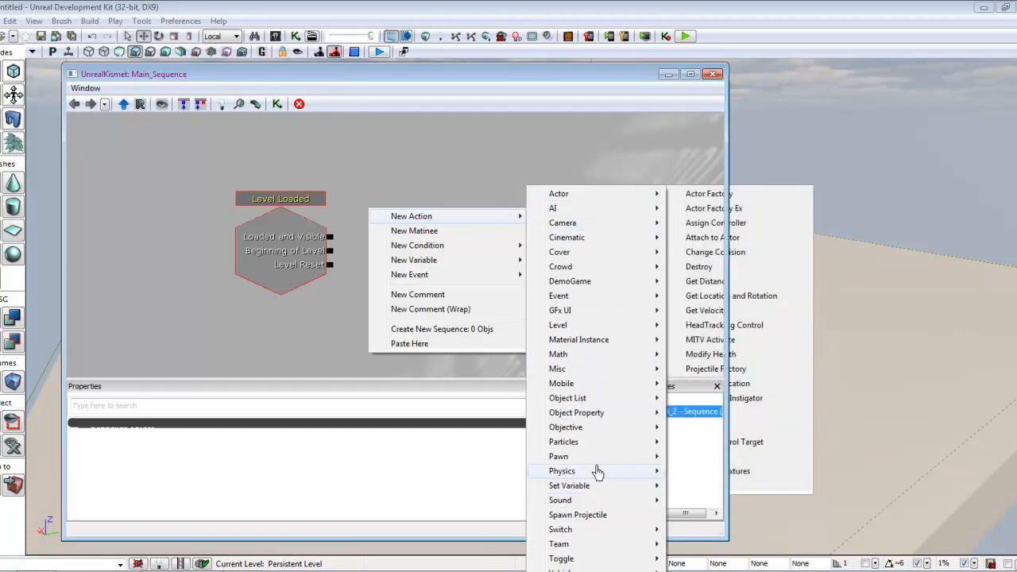
{"action": "mouse_move", "coordinate": [576, 413]}
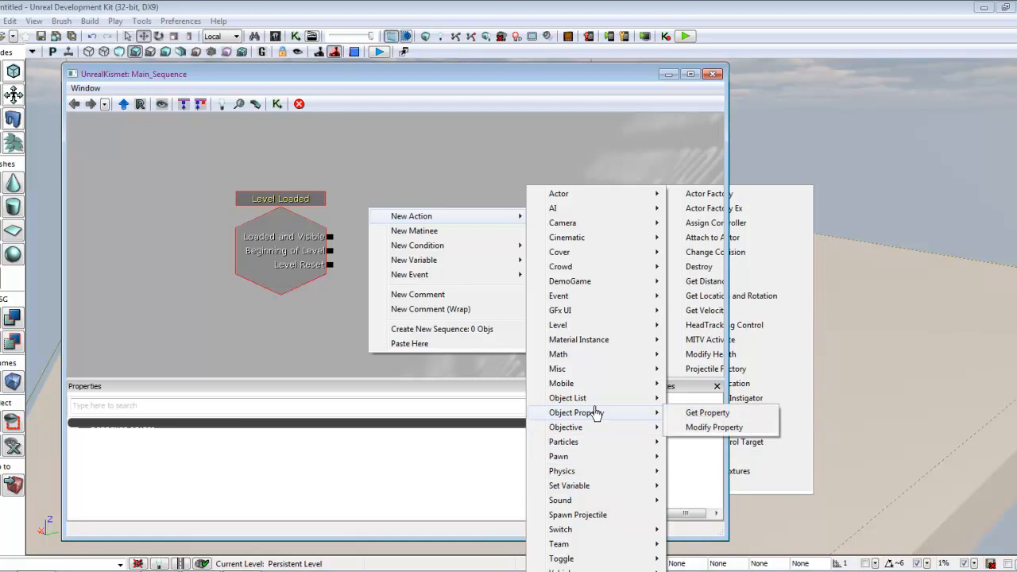
{"action": "mouse_move", "coordinate": [559, 456]}
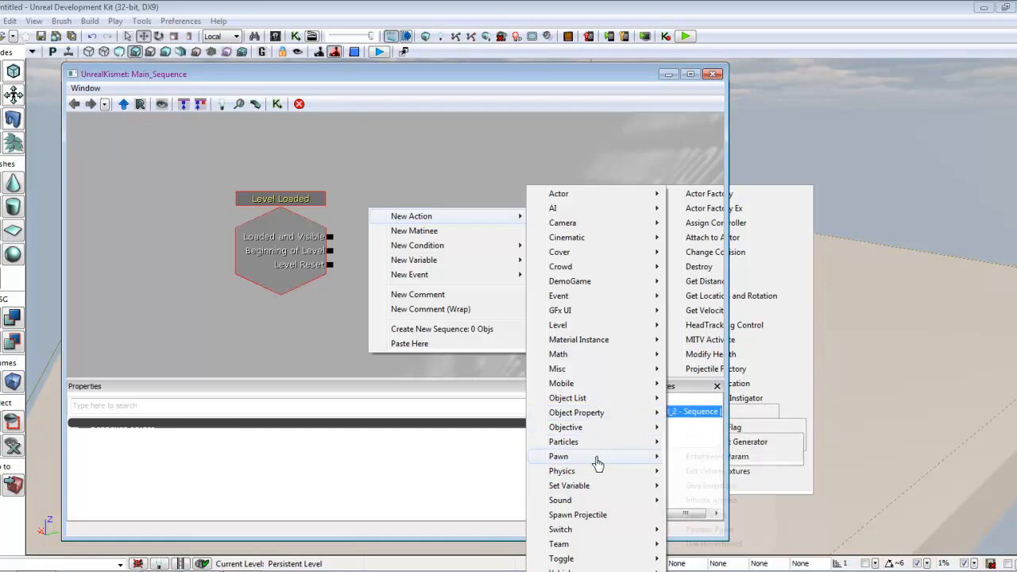
{"action": "mouse_move", "coordinate": [559, 456]}
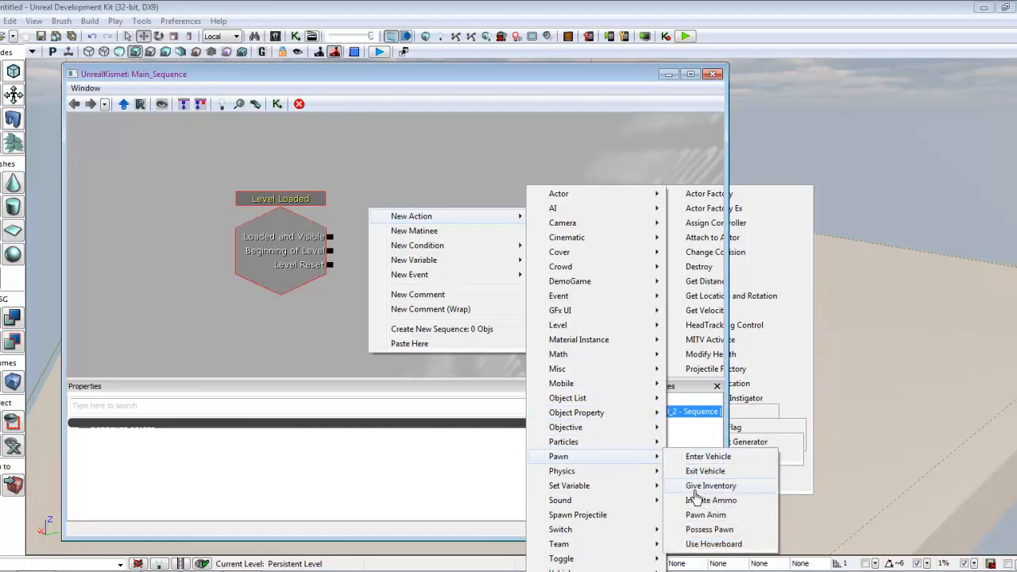
{"action": "left_click", "coordinate": [711, 485]}
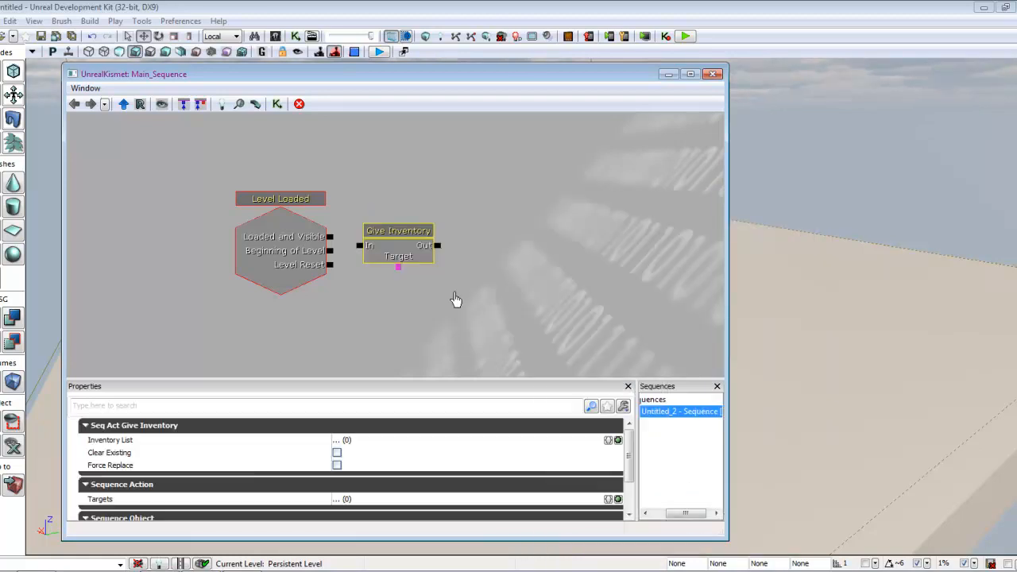
{"action": "left_click_drag", "start_coordinate": [398, 231], "coordinate": [422, 205]}
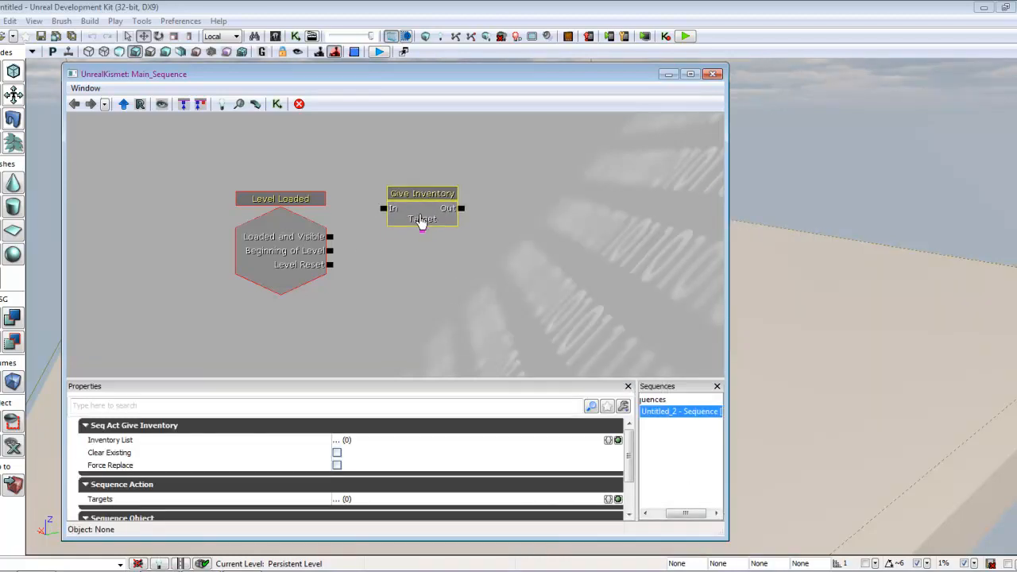
{"action": "left_click_drag", "start_coordinate": [422, 208], "coordinate": [463, 225]}
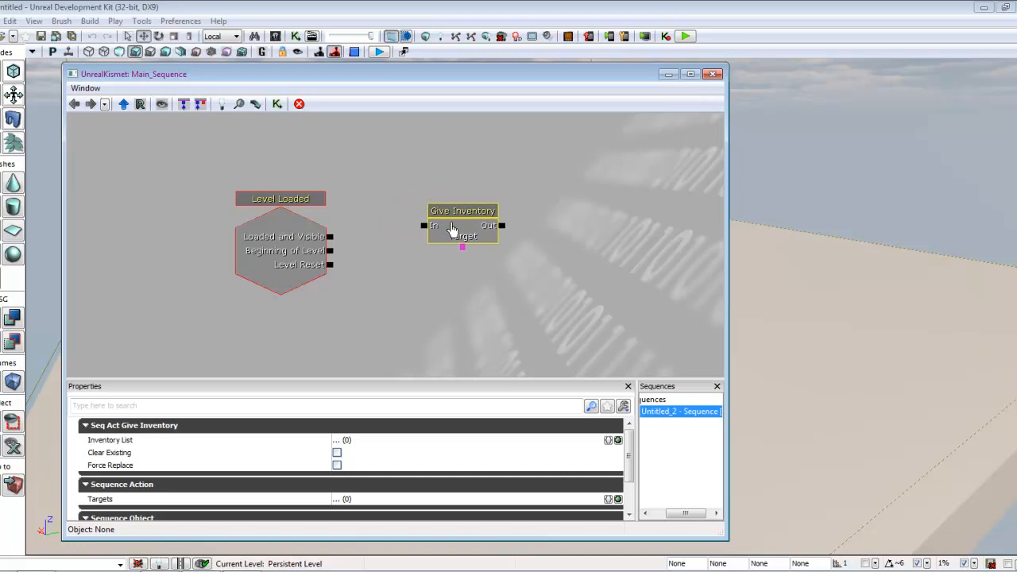
Bring up the Kismet canvas menu to start adding the Delay action.
{"action": "right_click", "coordinate": [463, 226]}
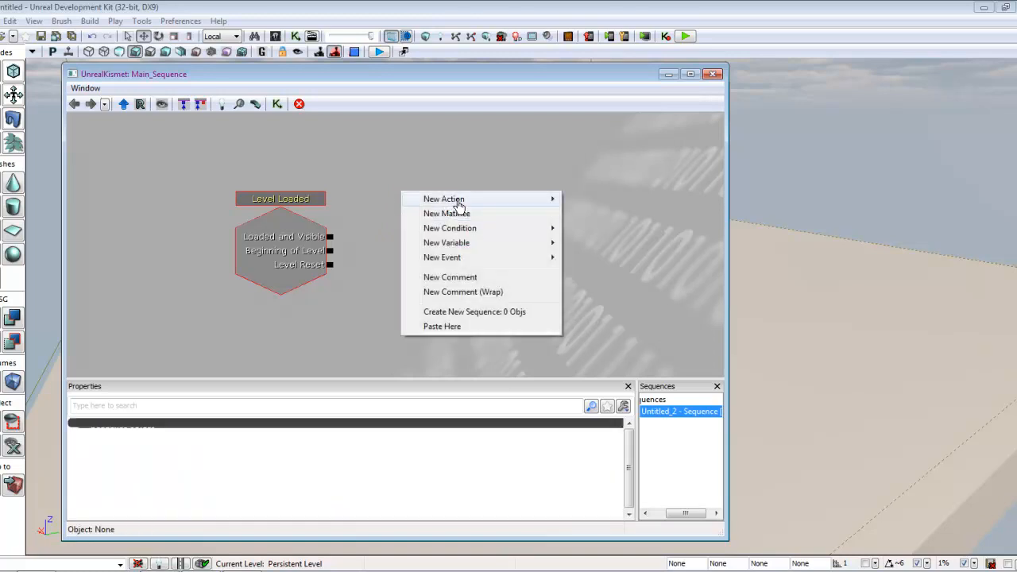
{"action": "mouse_move", "coordinate": [443, 199]}
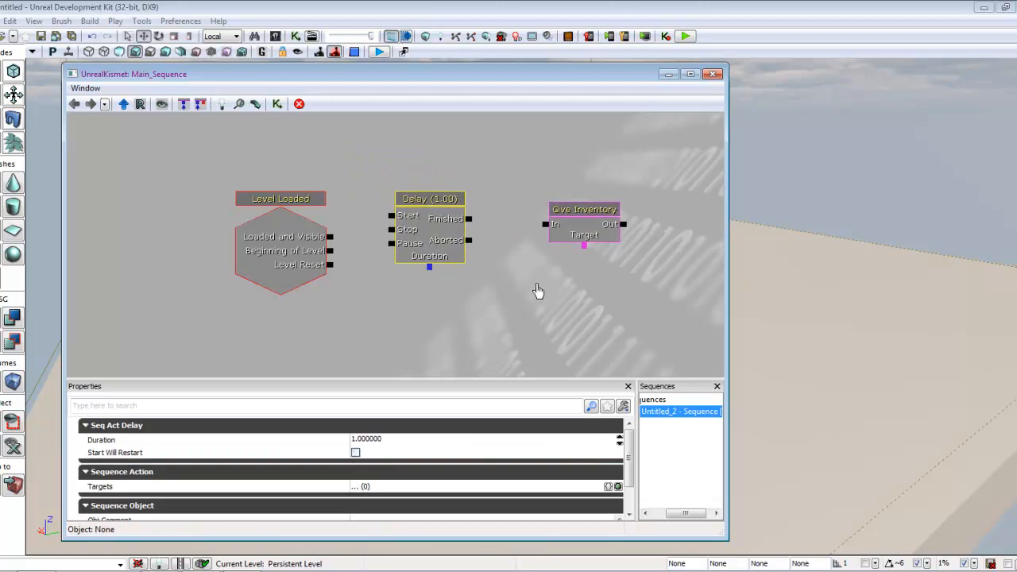
Place a Player variable below Give Inventory and uncheck All Players so it targets Player 0.
{"action": "right_click", "coordinate": [538, 290]}
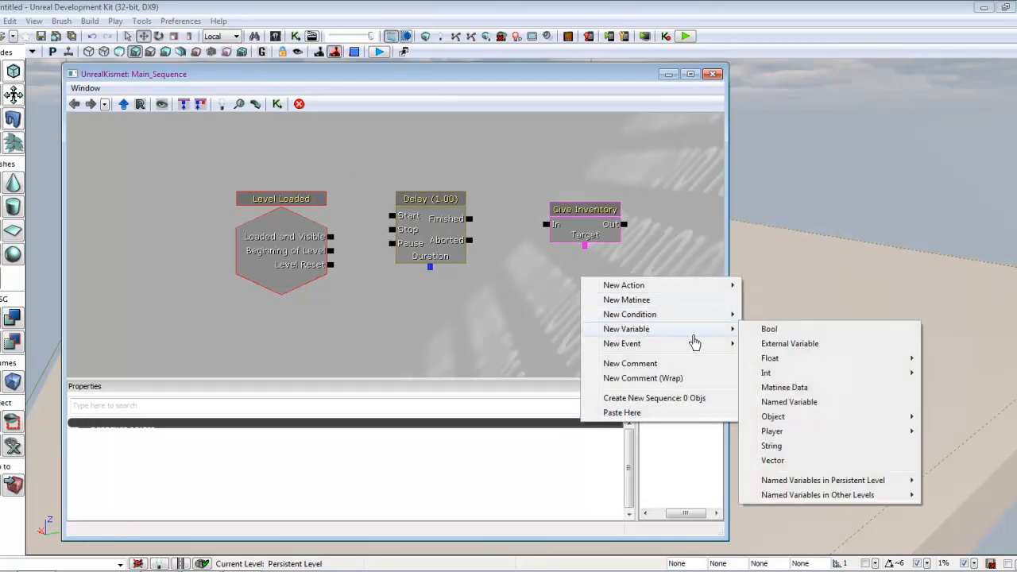
{"action": "mouse_move", "coordinate": [771, 430]}
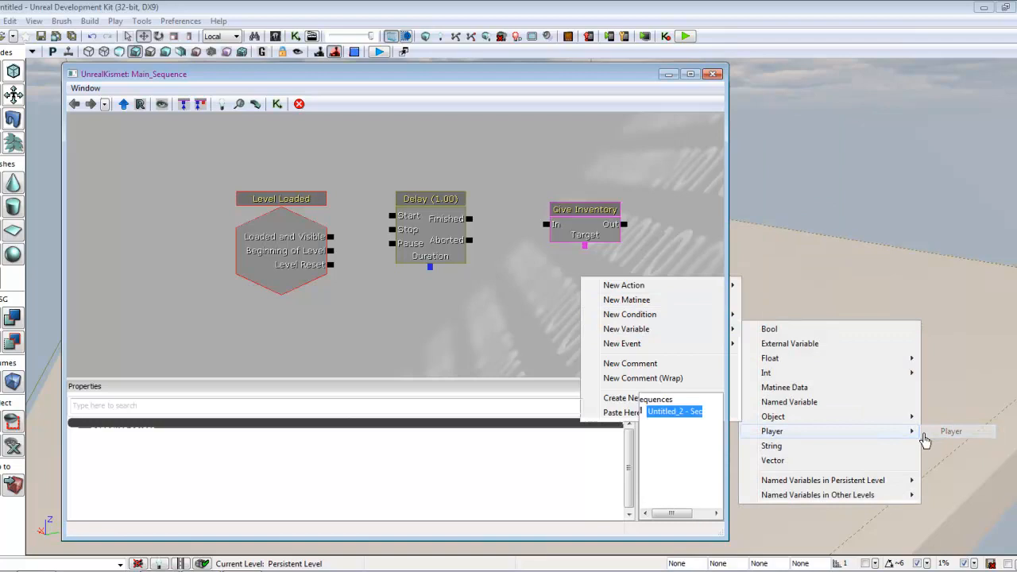
{"action": "left_click", "coordinate": [951, 431]}
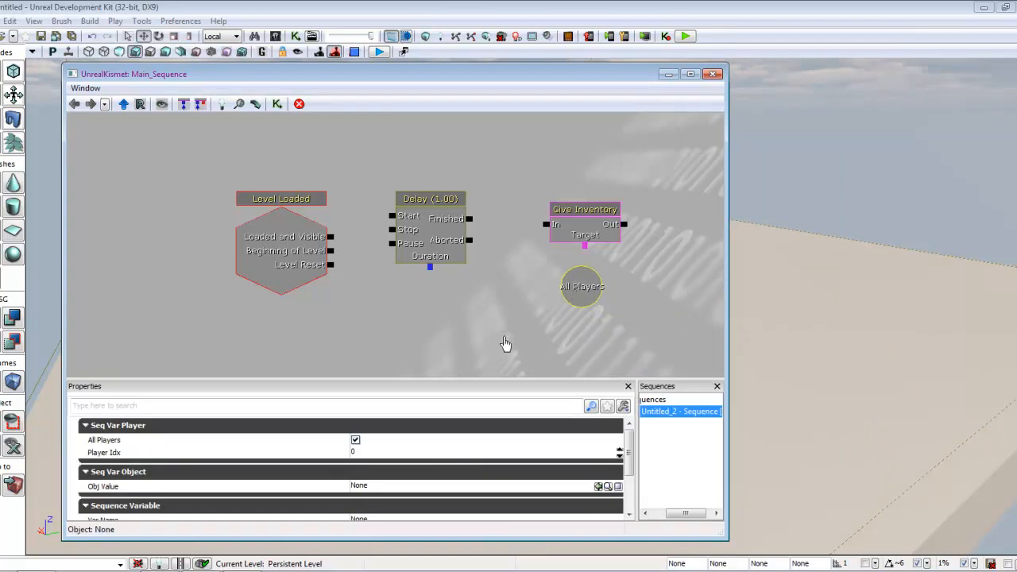
{"action": "mouse_move", "coordinate": [355, 441]}
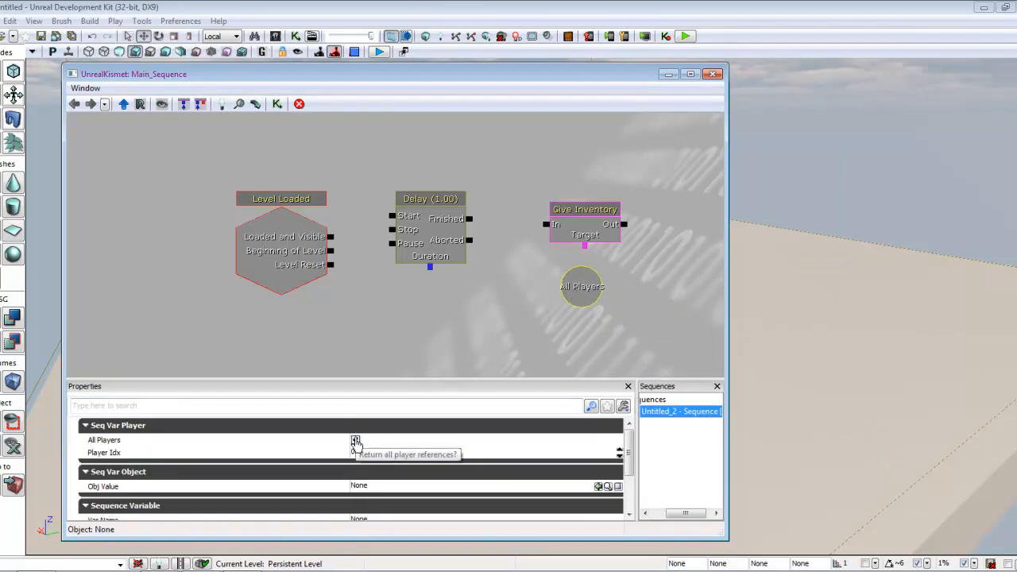
{"action": "left_click", "coordinate": [355, 440]}
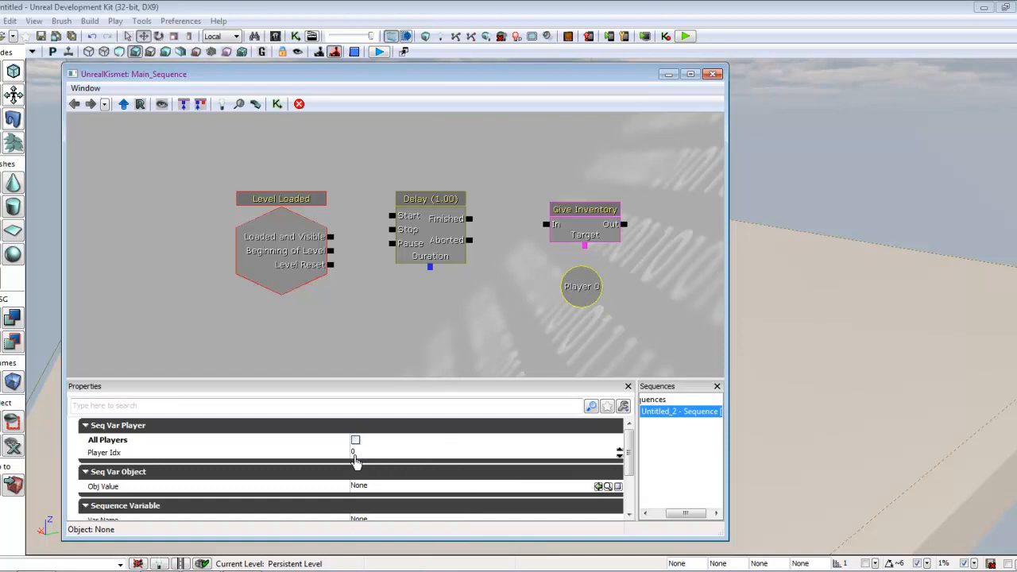
{"action": "mouse_move", "coordinate": [343, 273]}
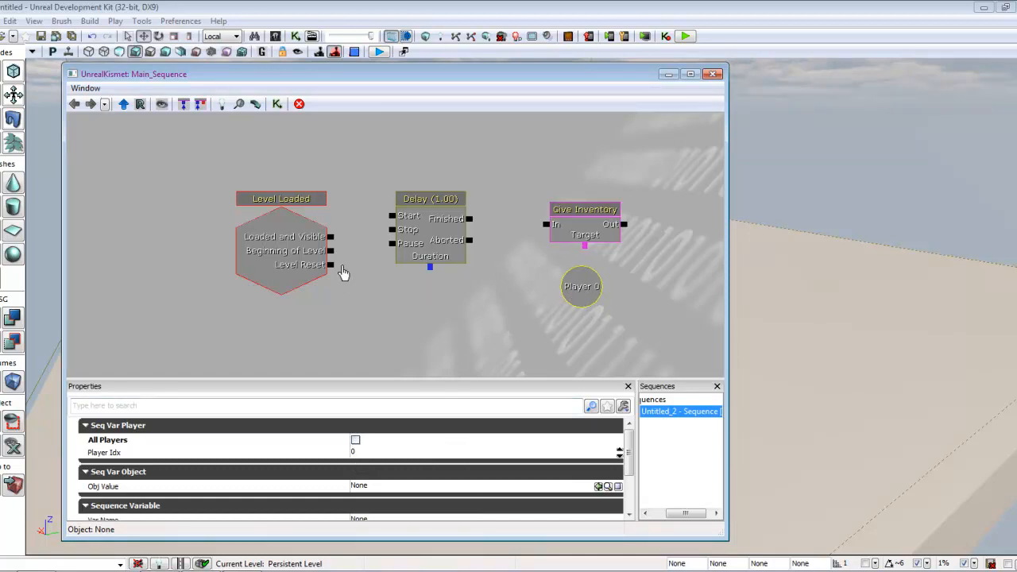
Connect Loaded and Visible to Delay's Start, then select the Delay and Give Inventory nodes.
{"action": "left_click_drag", "start_coordinate": [332, 236], "coordinate": [389, 215]}
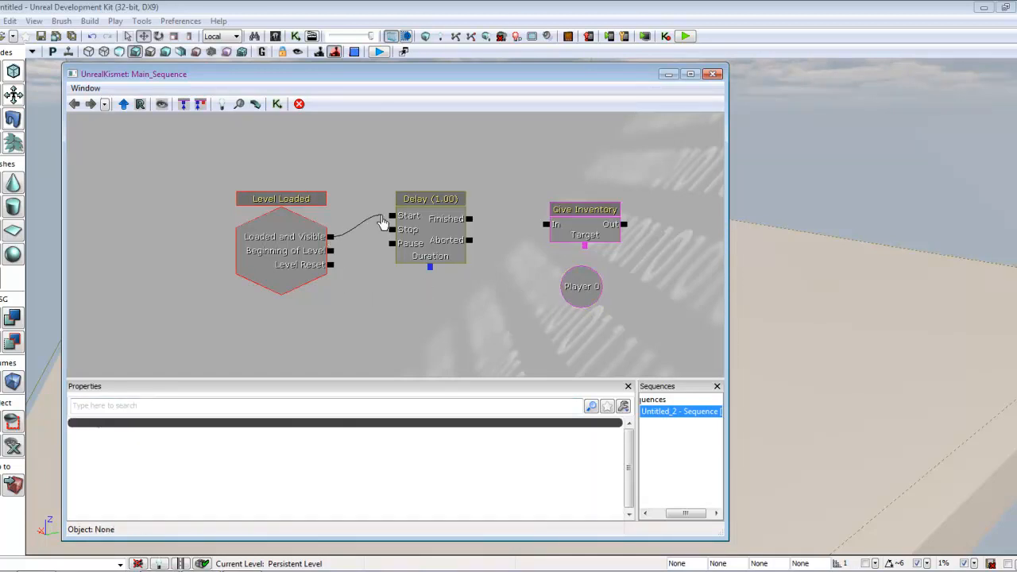
{"action": "left_click", "coordinate": [430, 197]}
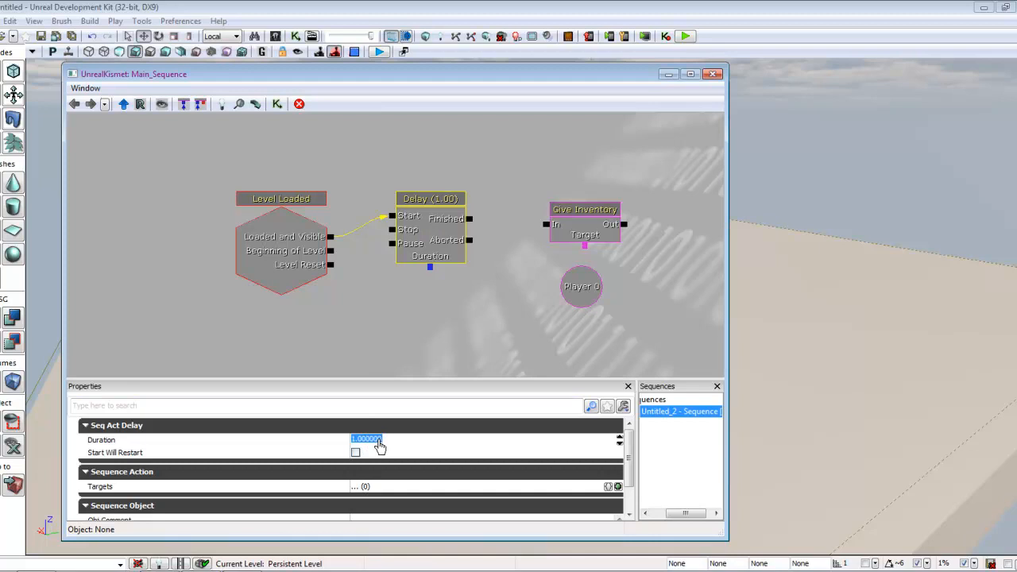
{"action": "mouse_move", "coordinate": [369, 445]}
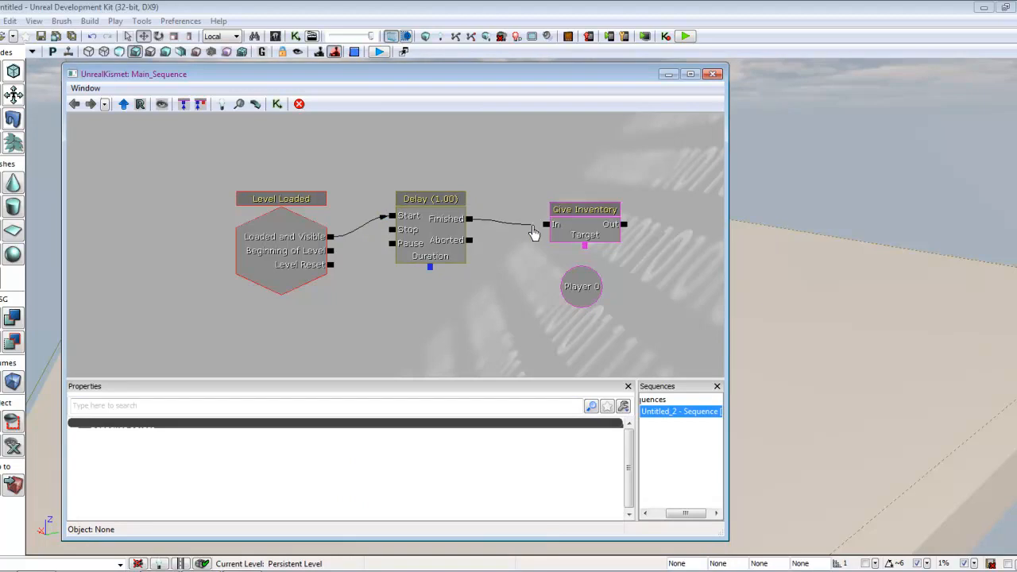
{"action": "left_click", "coordinate": [584, 209]}
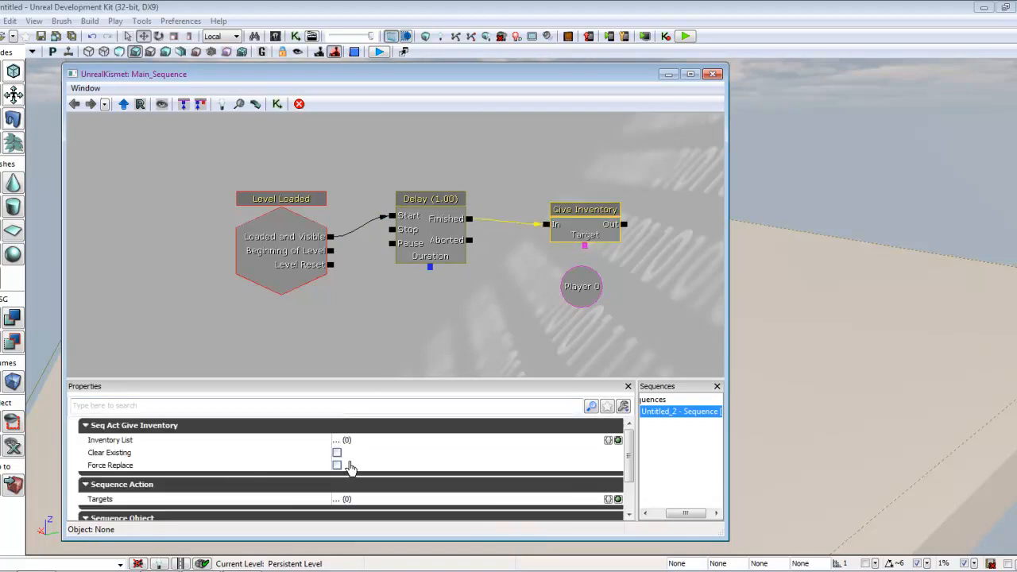
Enable Clear Existing and Force Replace, list UTWeap_Sword, target Player 0, and close Kismet.
{"action": "left_click", "coordinate": [337, 452]}
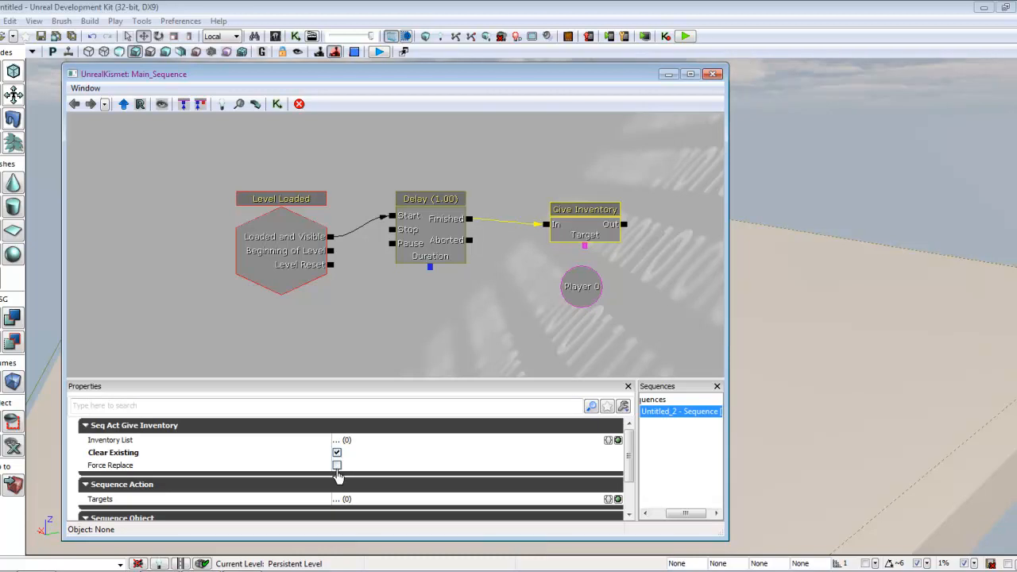
{"action": "left_click", "coordinate": [337, 464]}
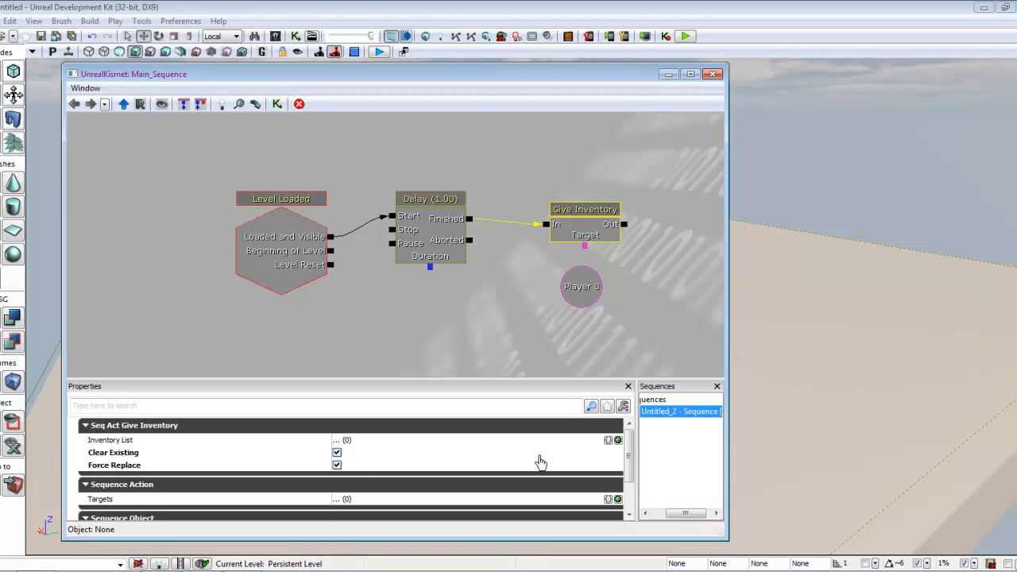
{"action": "left_click", "coordinate": [617, 440]}
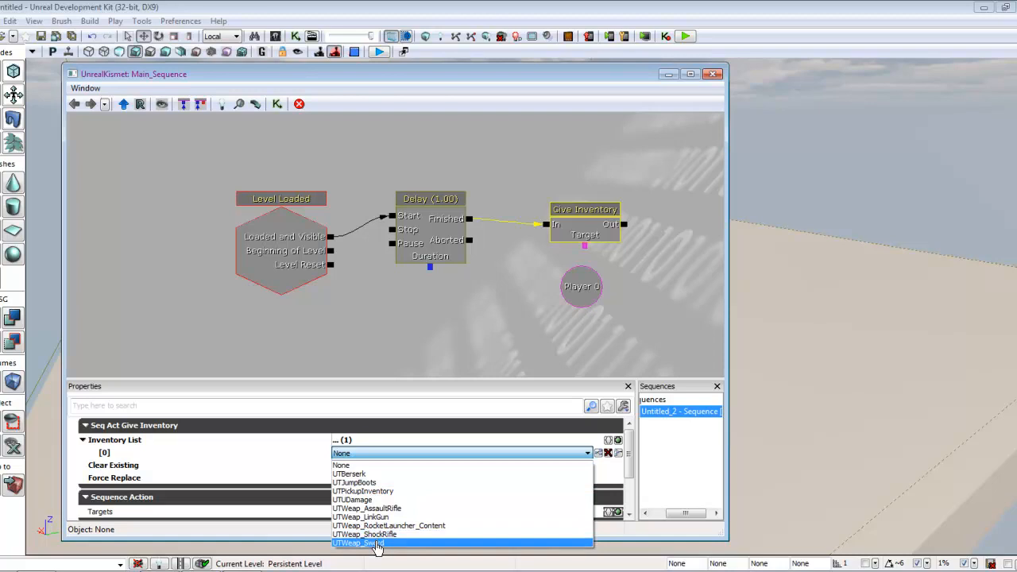
{"action": "left_click", "coordinate": [356, 542]}
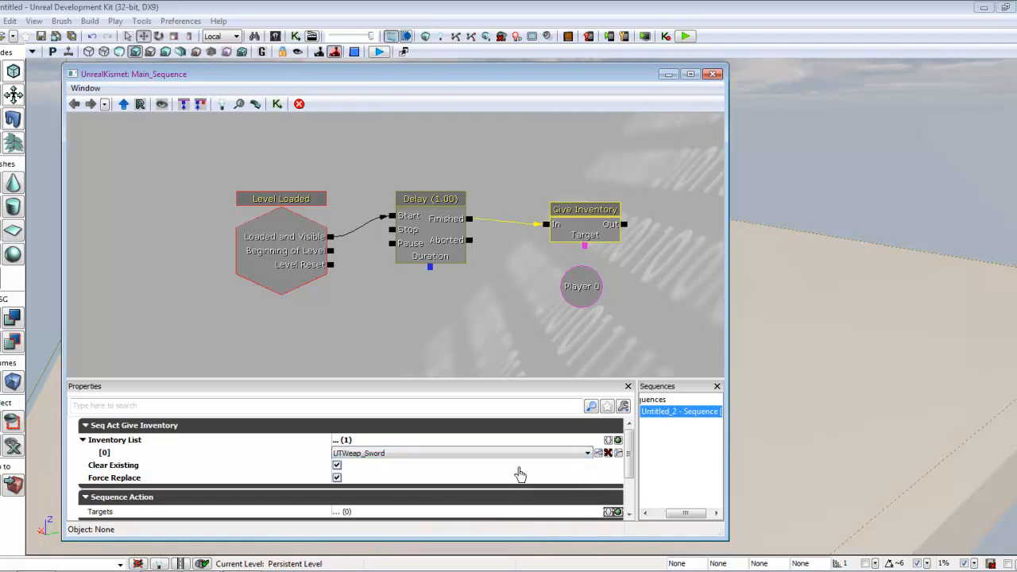
{"action": "left_click", "coordinate": [585, 247]}
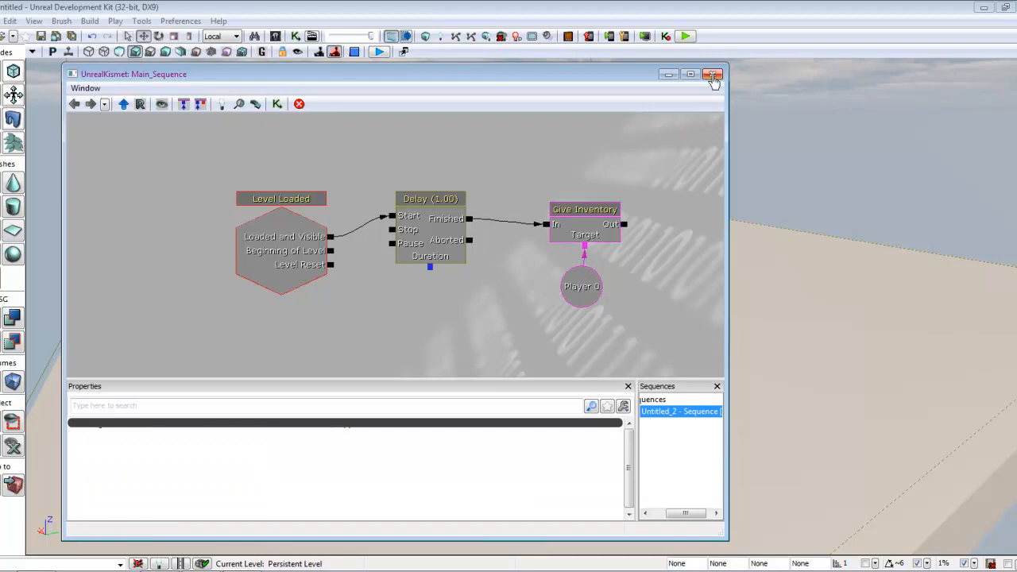
{"action": "left_click", "coordinate": [711, 74]}
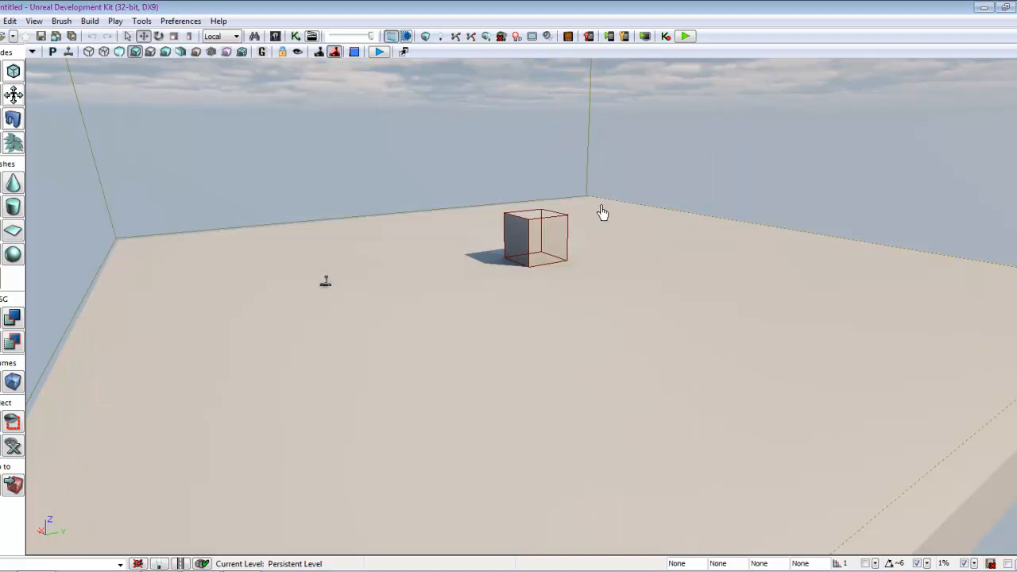
{"action": "mouse_move", "coordinate": [685, 37]}
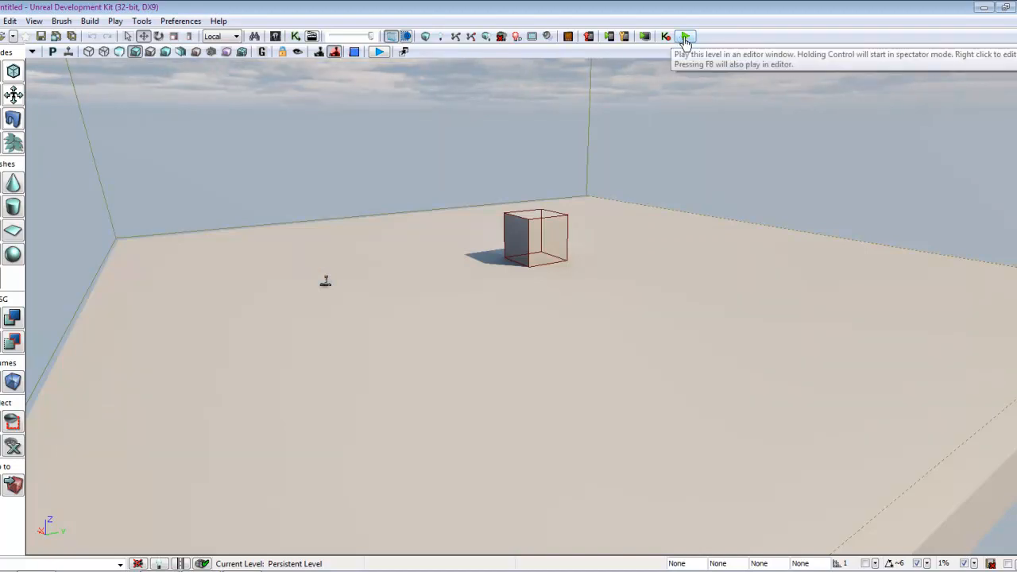
{"action": "left_click", "coordinate": [685, 36]}
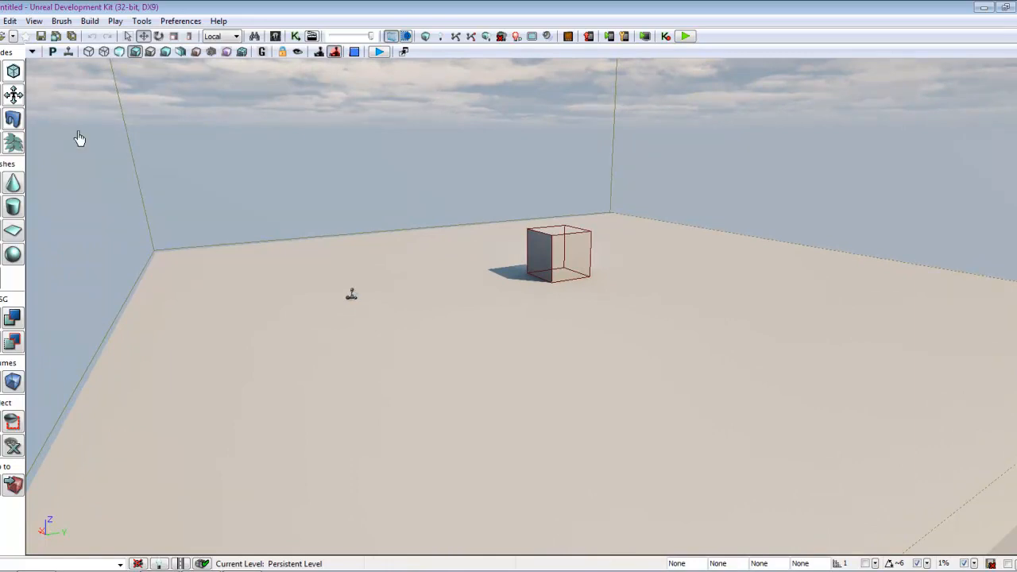
{"action": "mouse_move", "coordinate": [217, 253]}
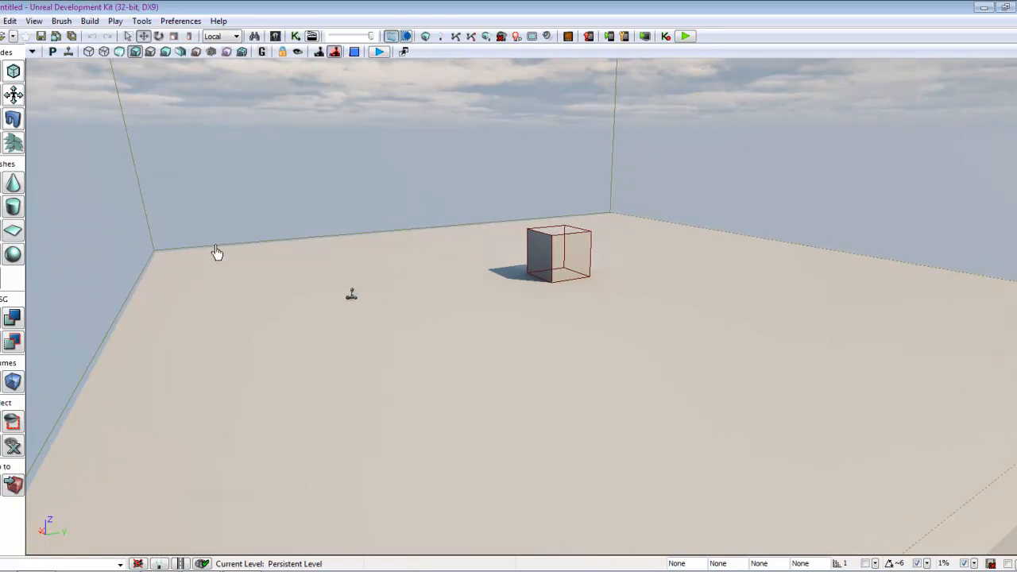